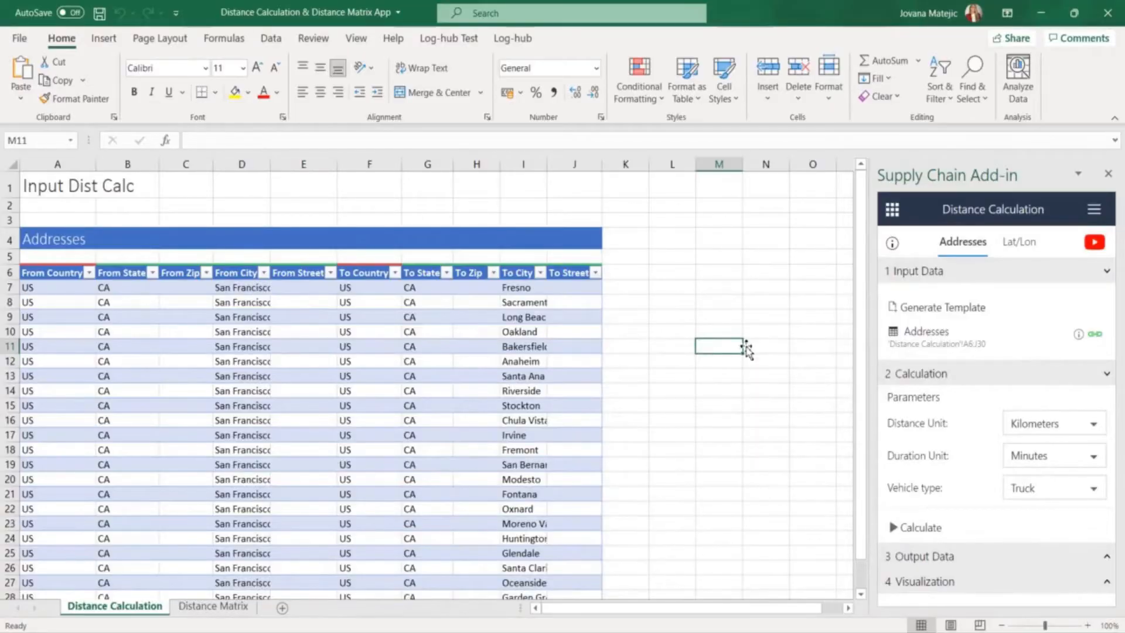
mouse_move(1068, 230)
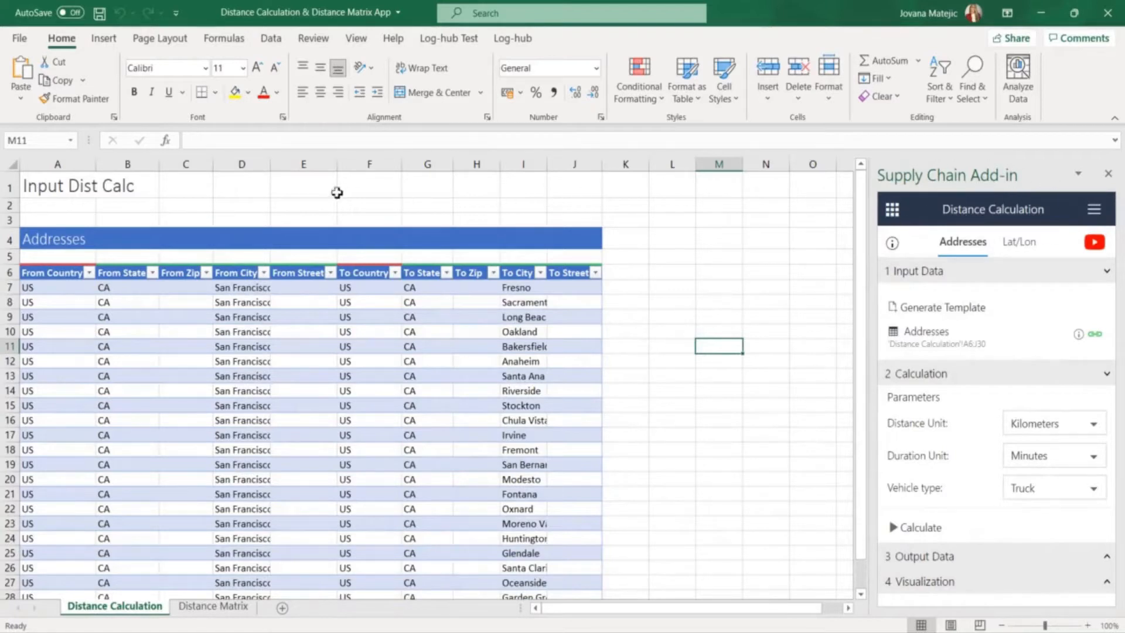
mouse_move(57, 287)
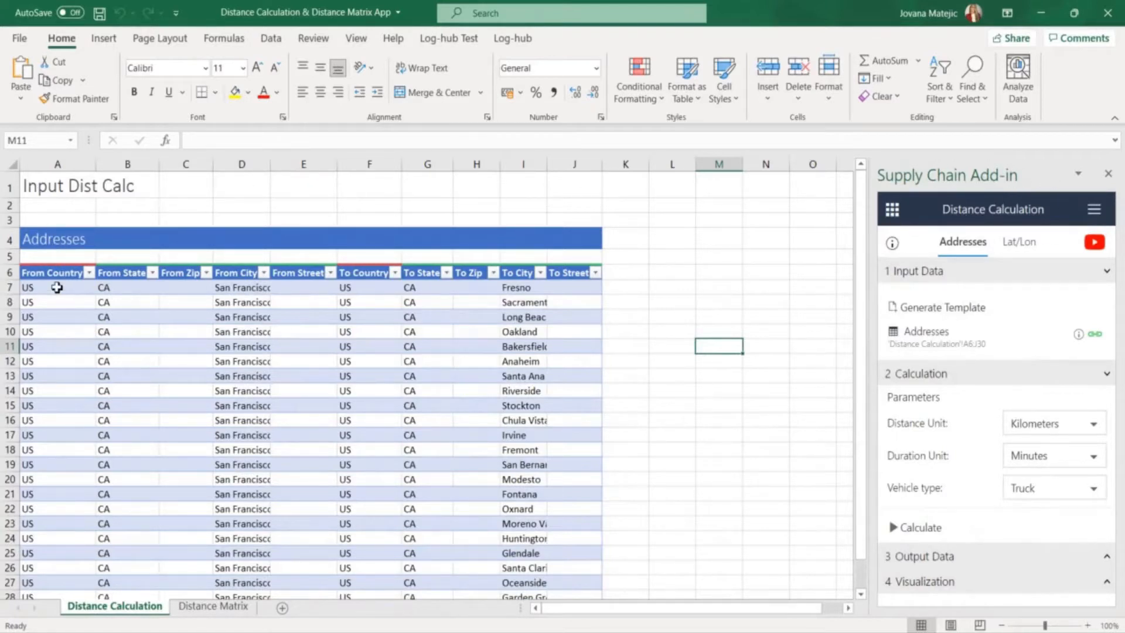
mouse_move(185, 221)
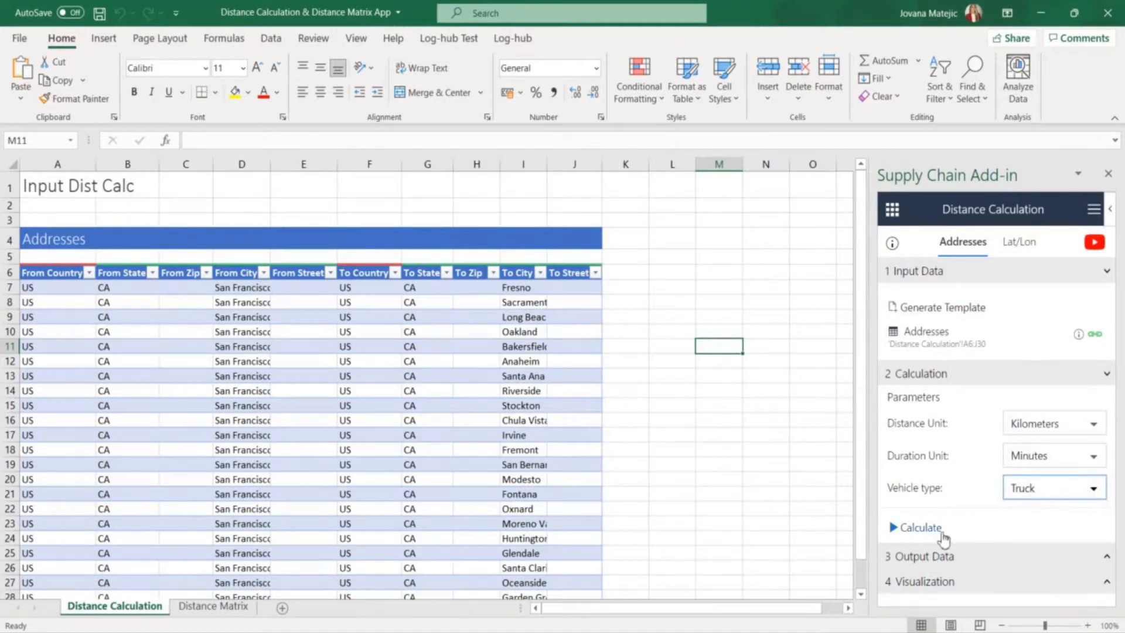
- Calculate distances and durations for all address pairs and export the results to Output Dist Calc1
click(919, 527)
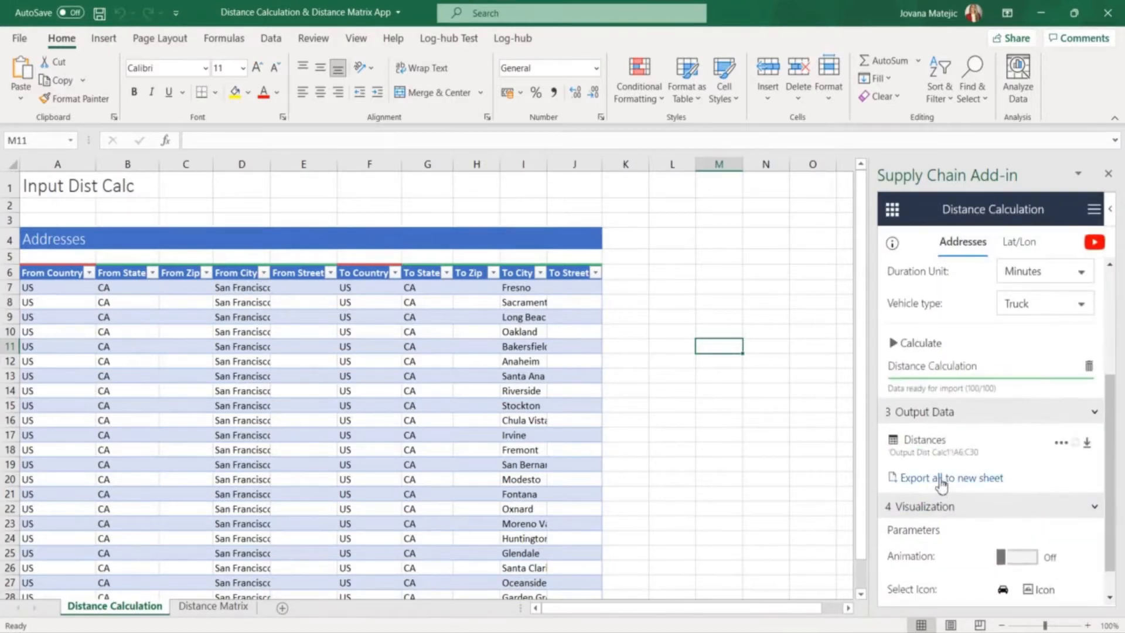
click(950, 478)
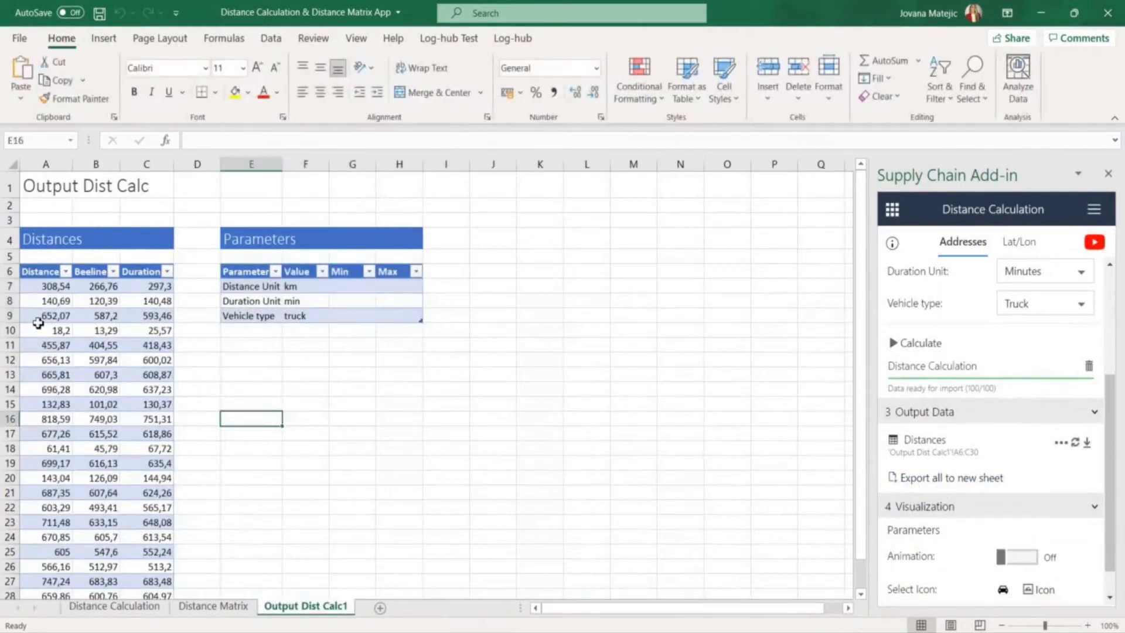
mouse_move(96, 403)
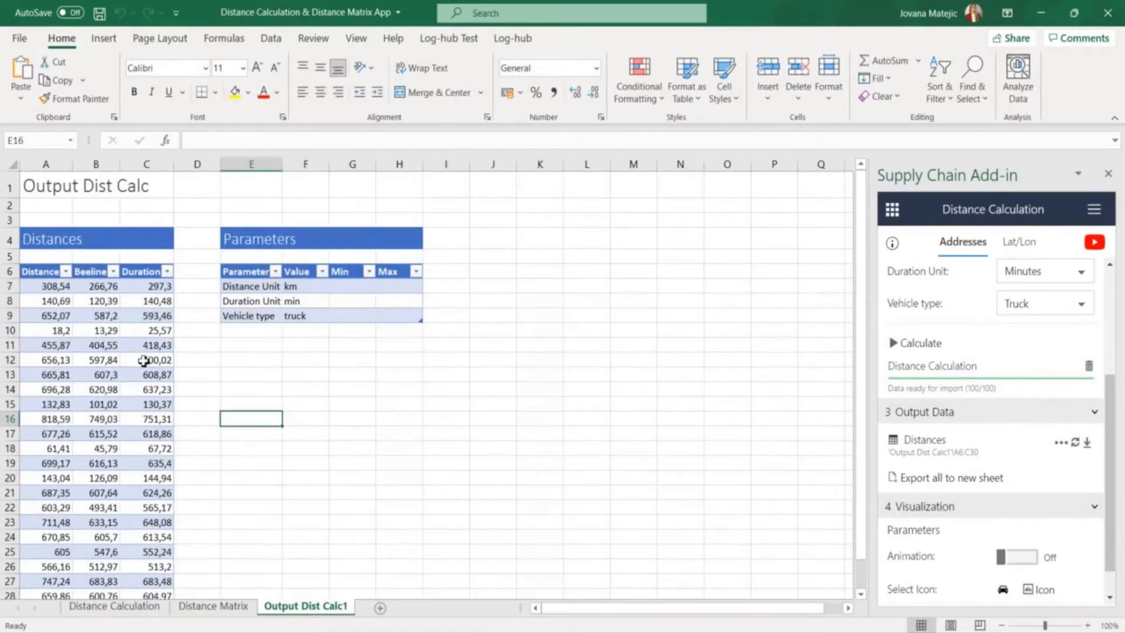
mouse_move(186, 477)
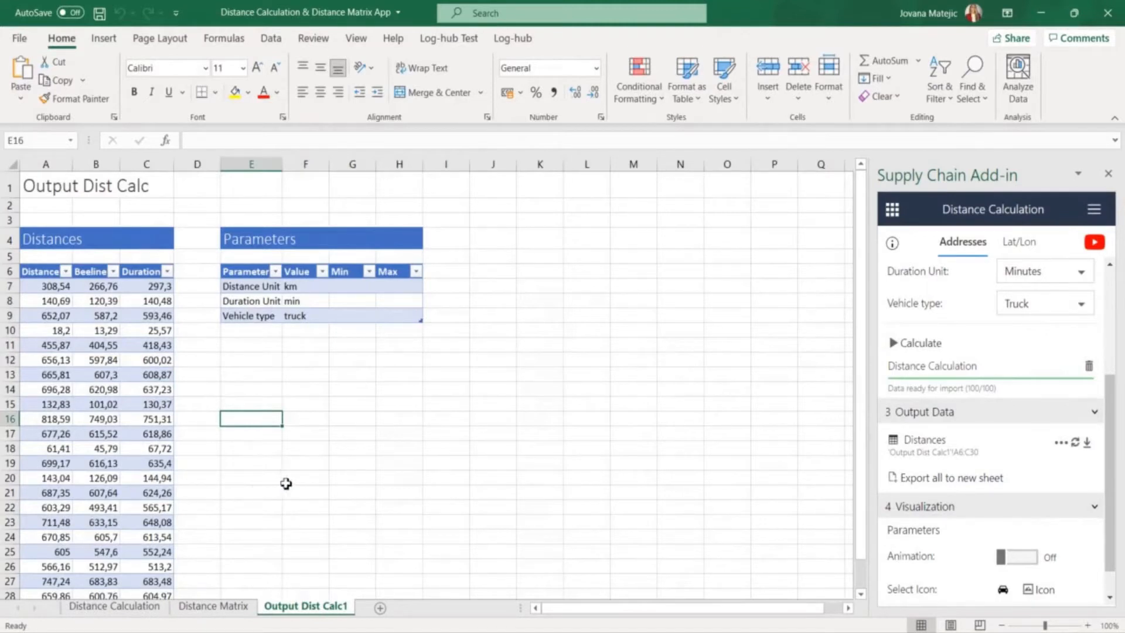
scroll(down, 3)
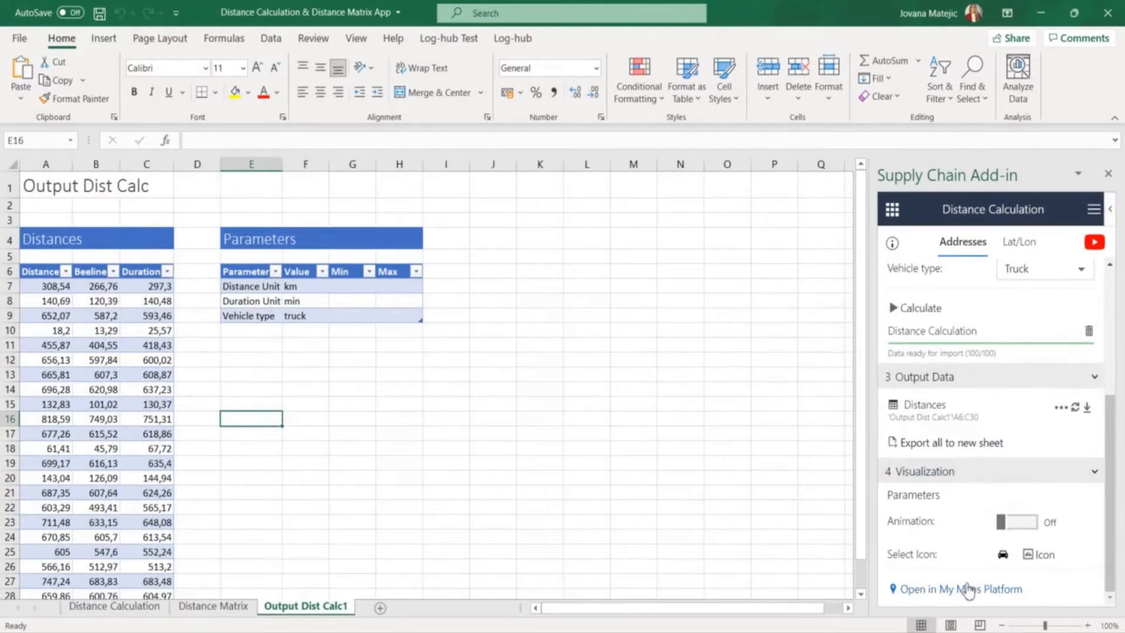
click(959, 588)
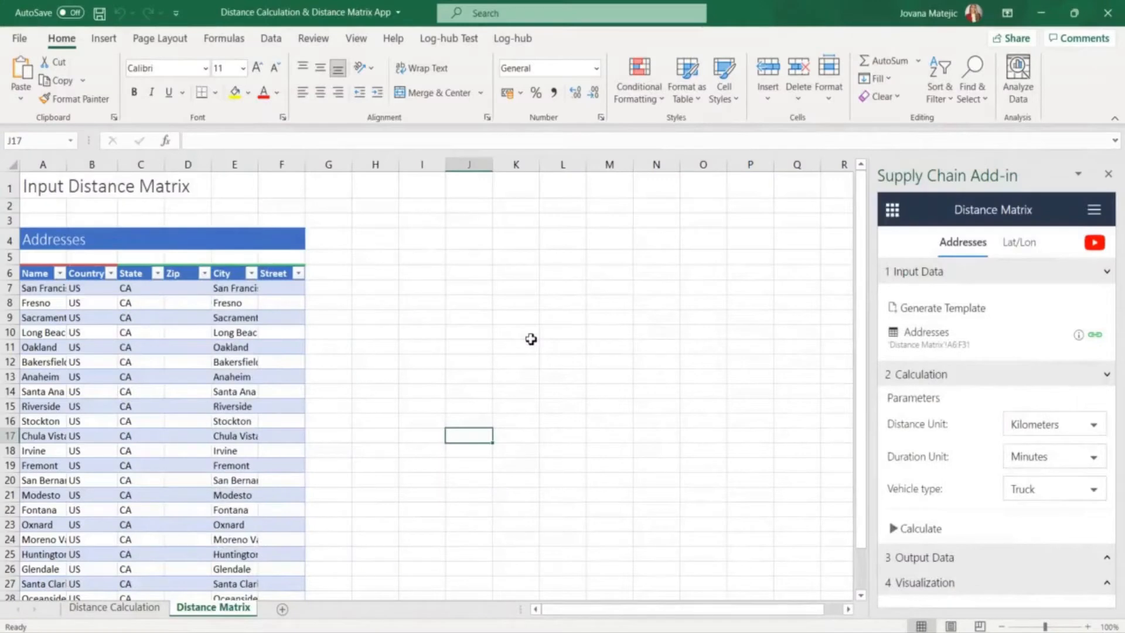
mouse_move(1069, 226)
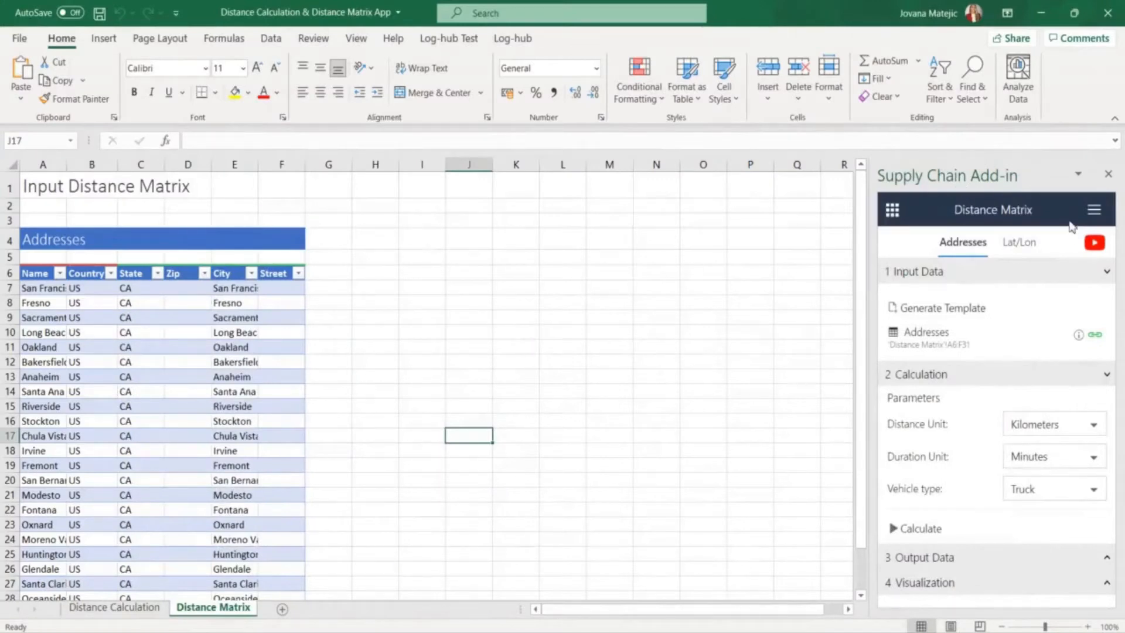
mouse_move(377, 332)
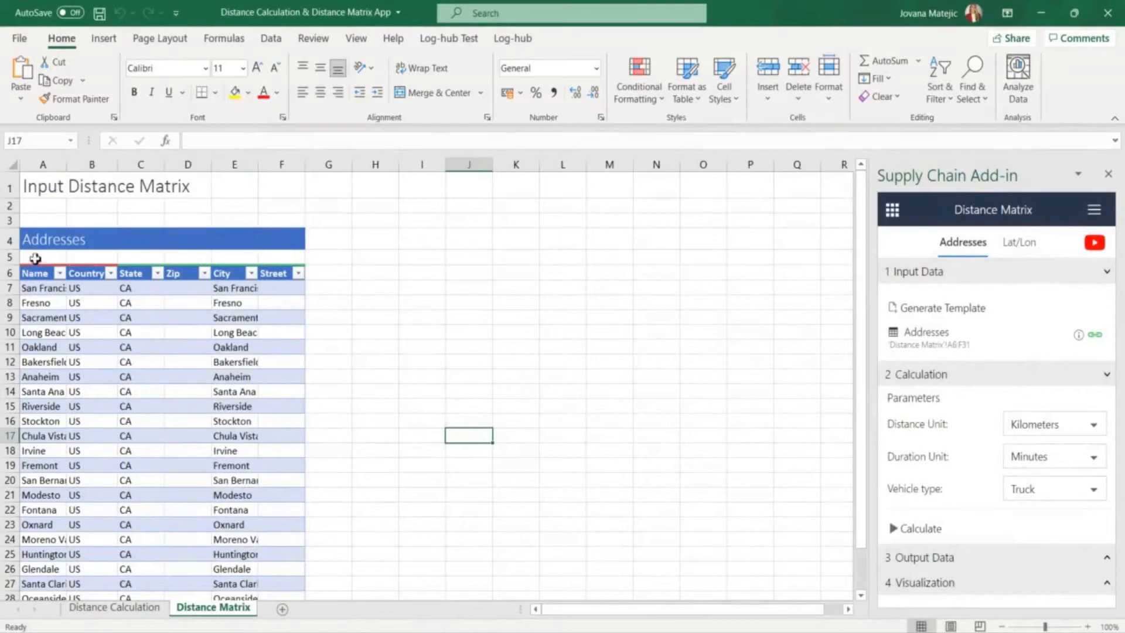
- Scroll through the California city addresses on the Distance Matrix sheet
scroll(down, 3)
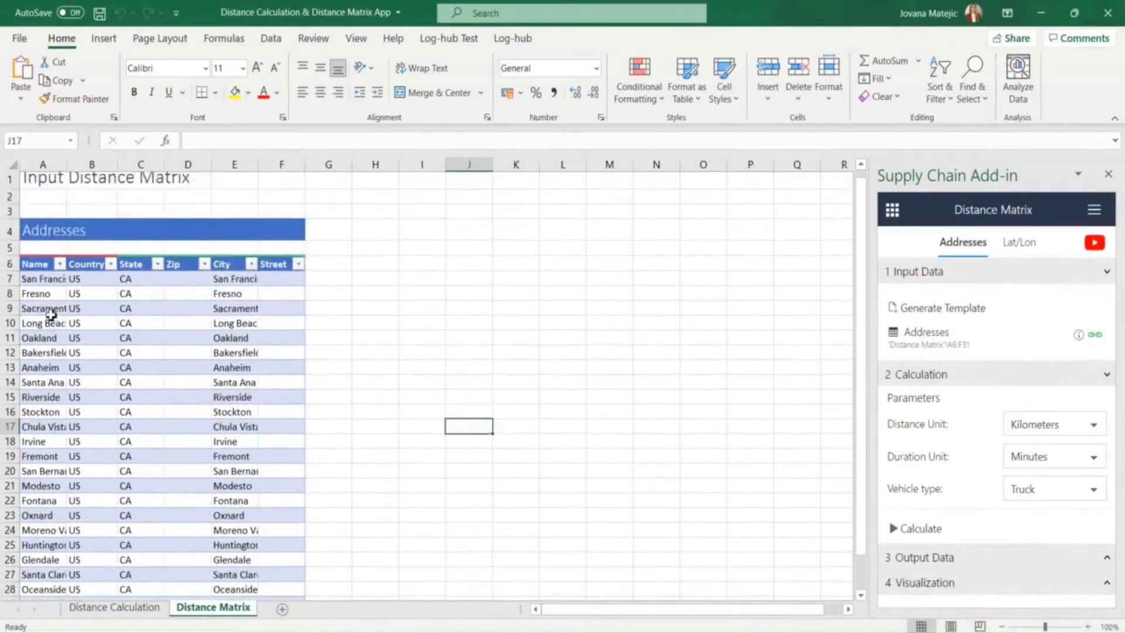
scroll(down, 3)
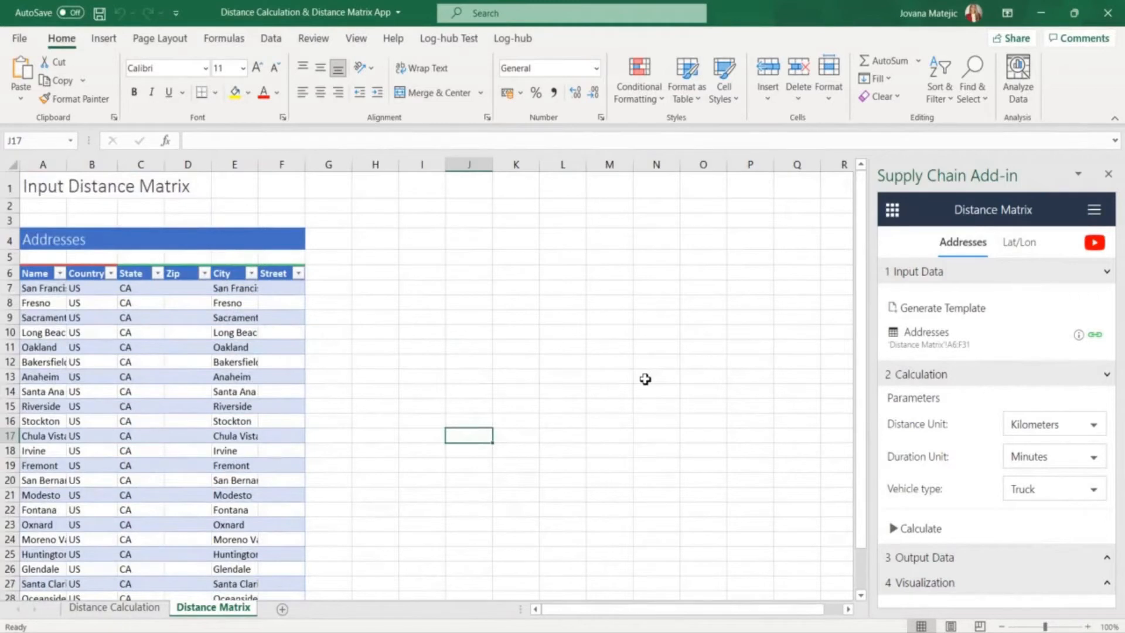
mouse_move(1108, 418)
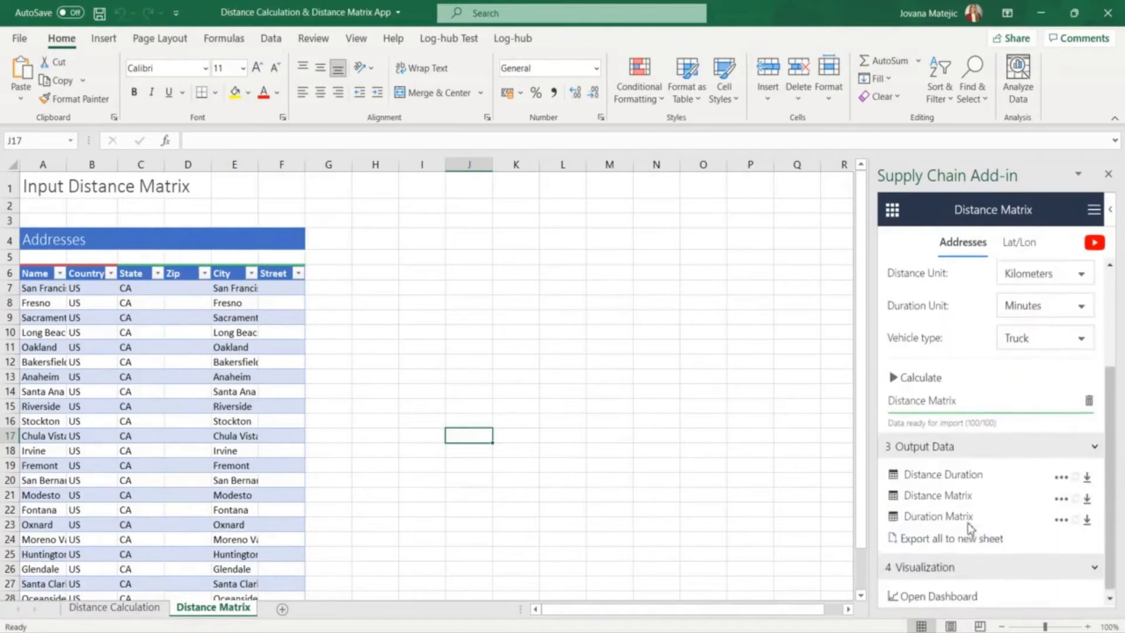
- Export the matrix results to a new sheet, then check the Oceanside–Fremont distance and the Duration Matrix
click(951, 538)
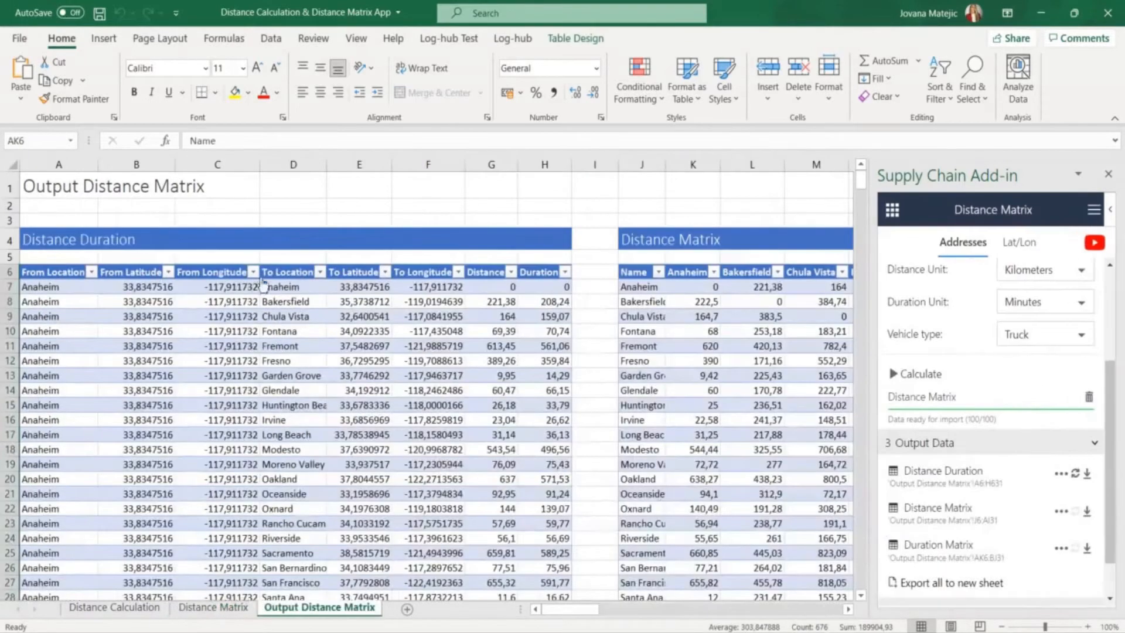
mouse_move(488, 500)
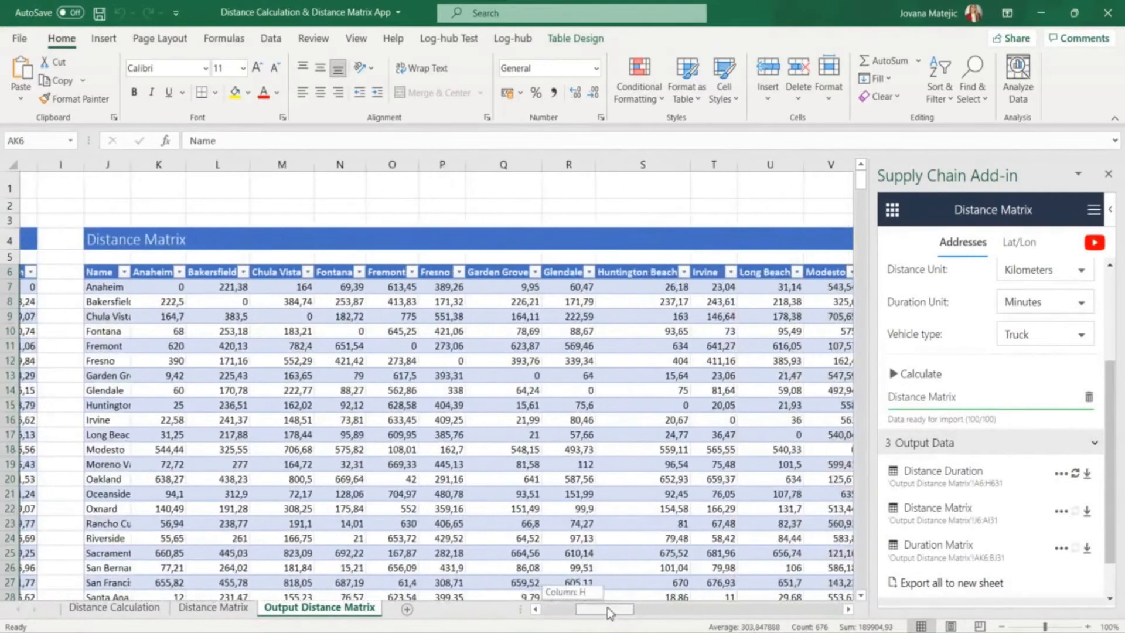
scroll(down, 3)
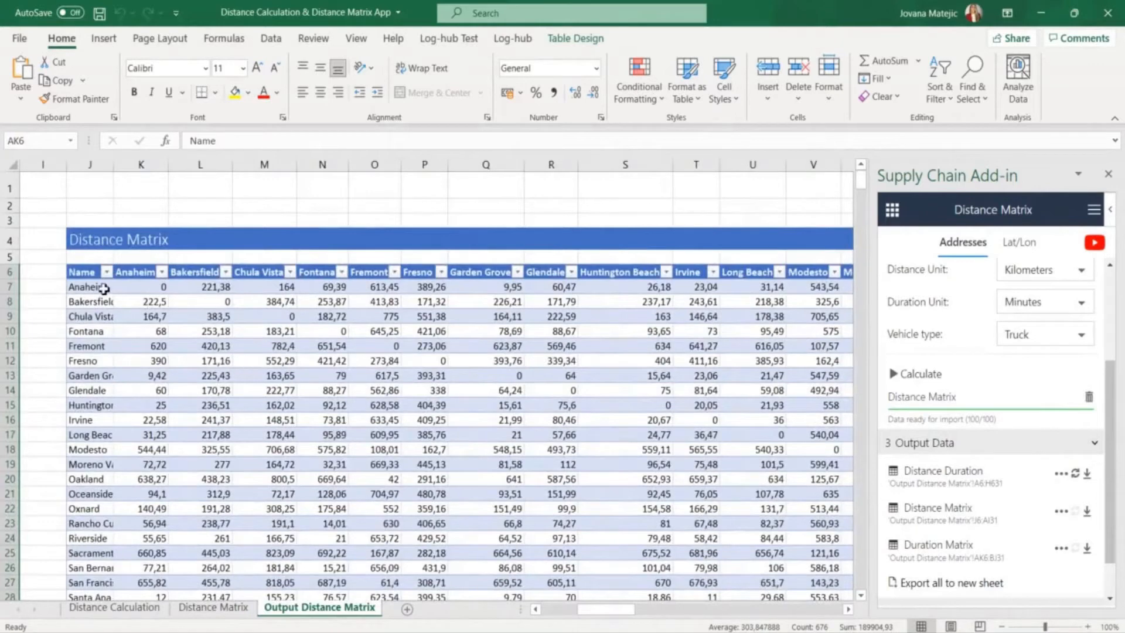
click(141, 286)
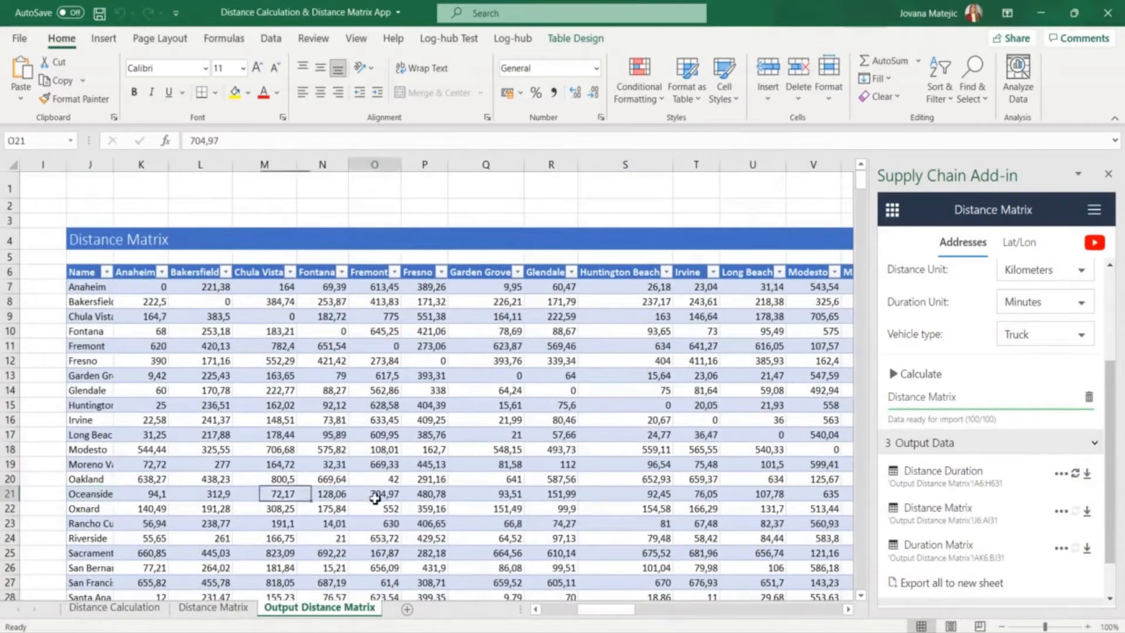
click(373, 492)
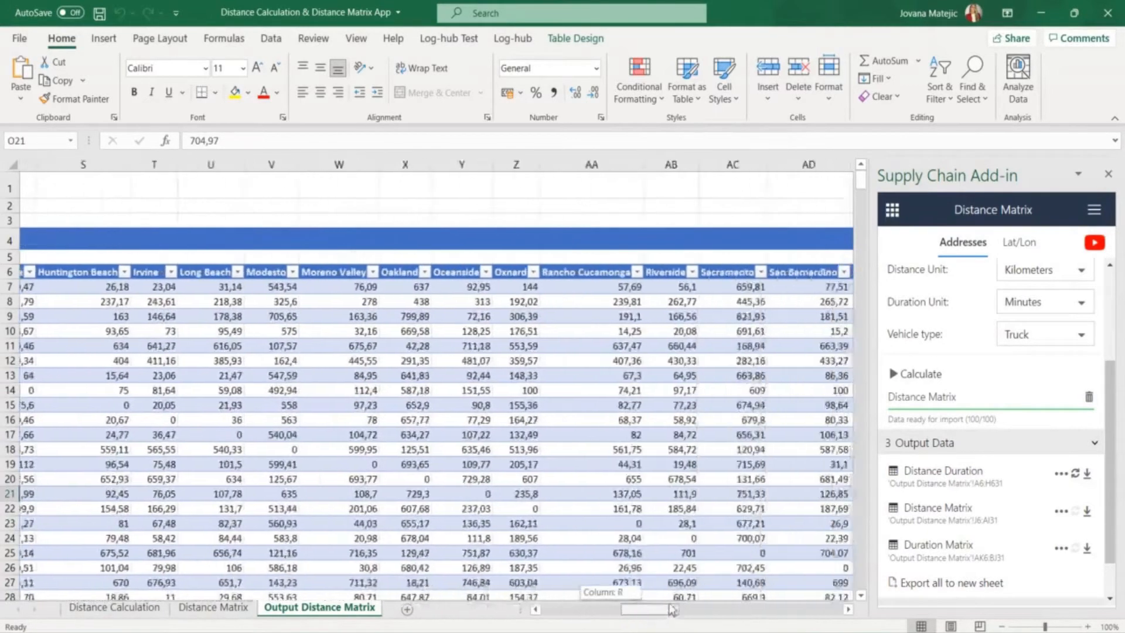
scroll(right, 3)
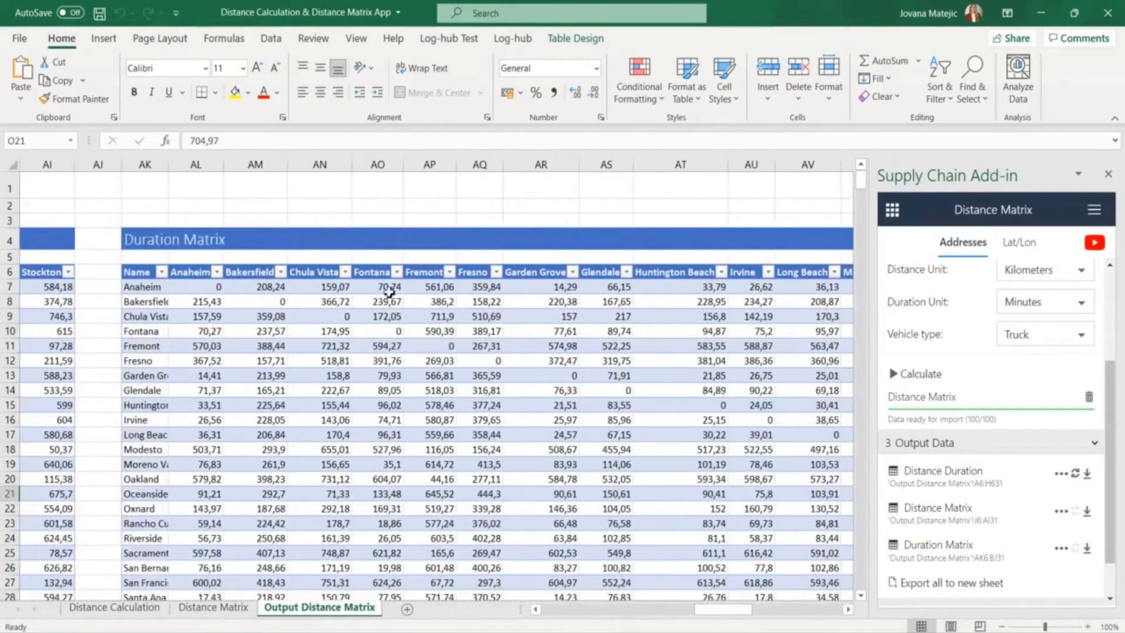
mouse_move(499, 479)
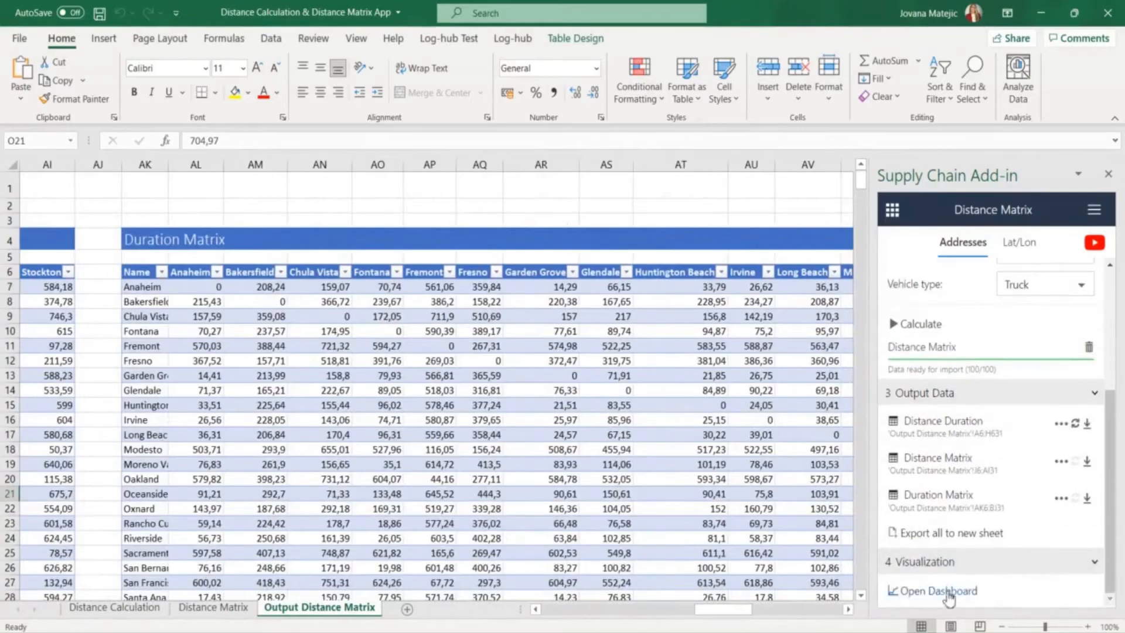
- Browse the distance and duration heat-map dashboard and download the distance heat map as a PNG
click(937, 591)
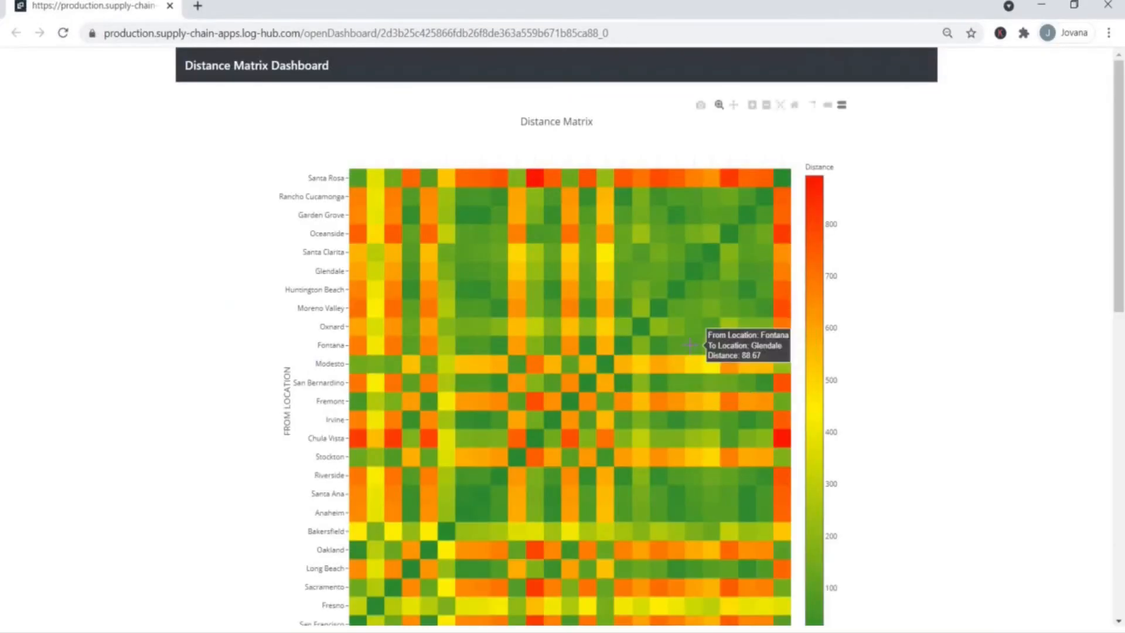
scroll(down, 3)
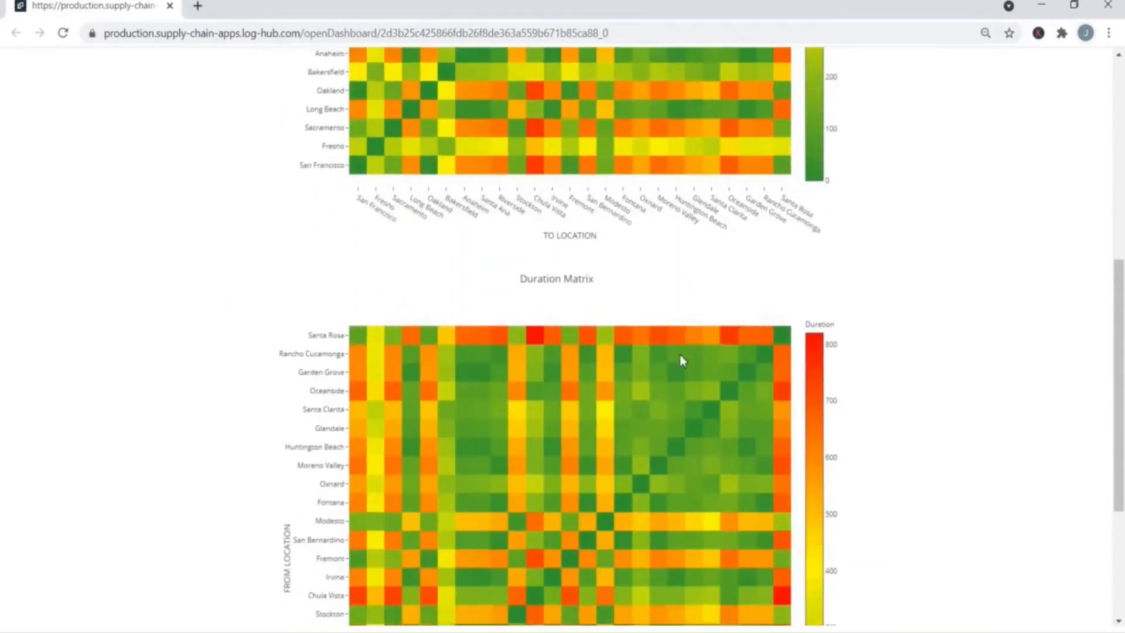
scroll(down, 3)
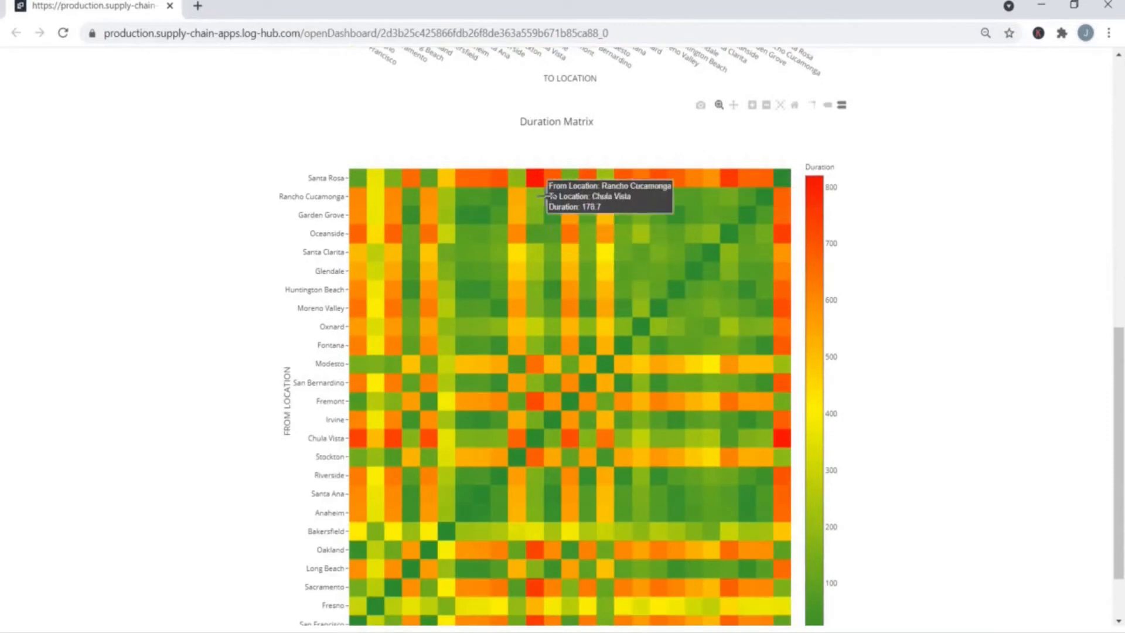
scroll(down, 3)
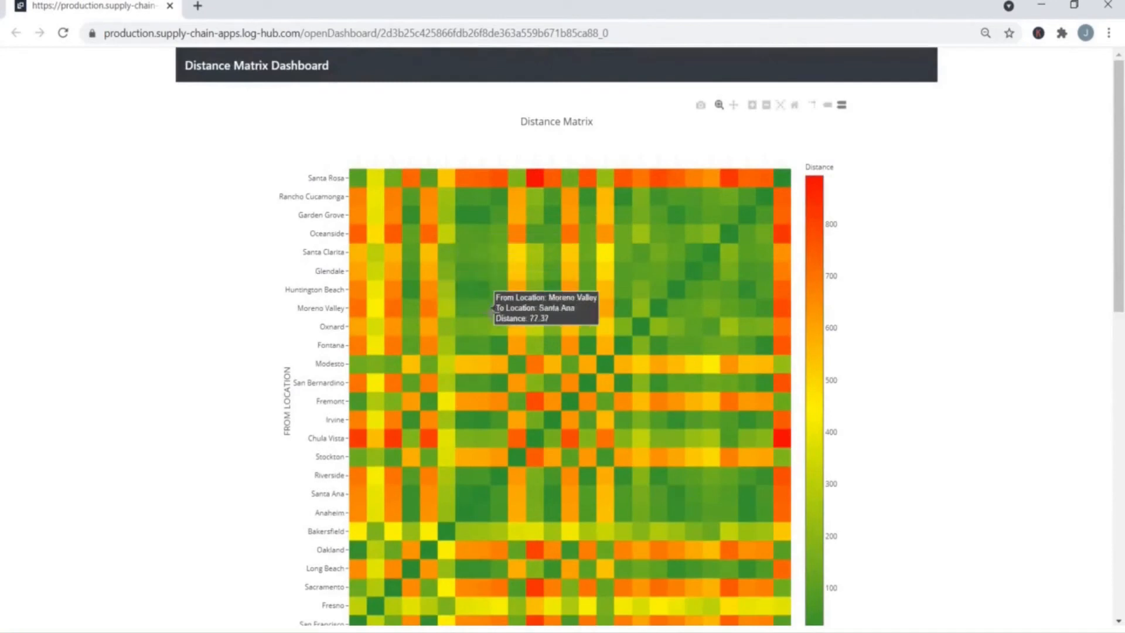
mouse_move(623, 339)
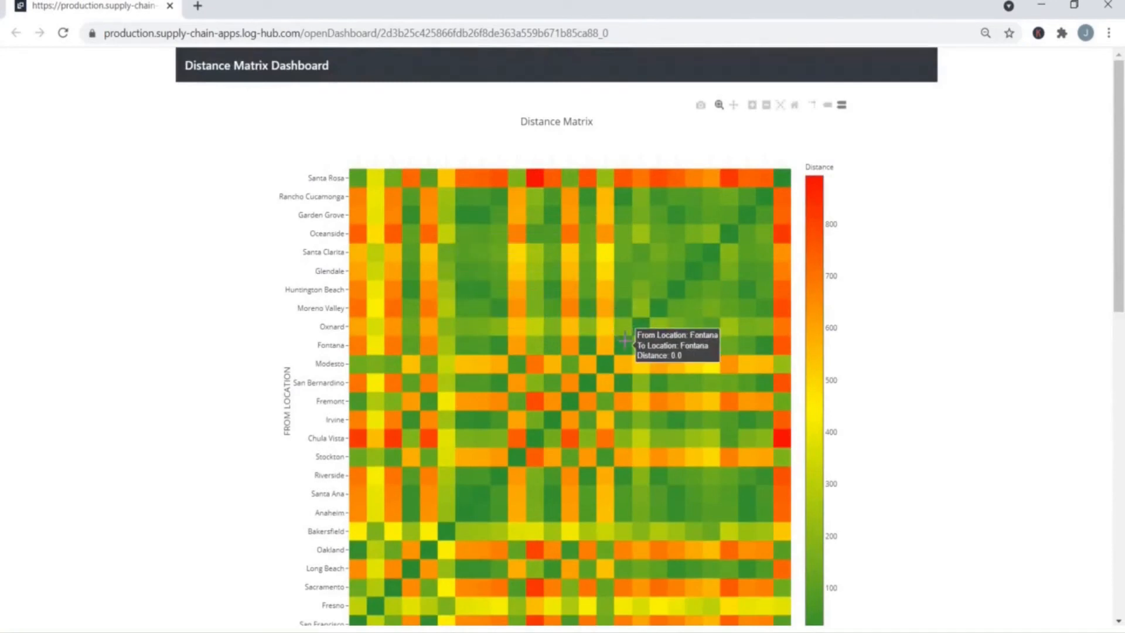
scroll(down, 3)
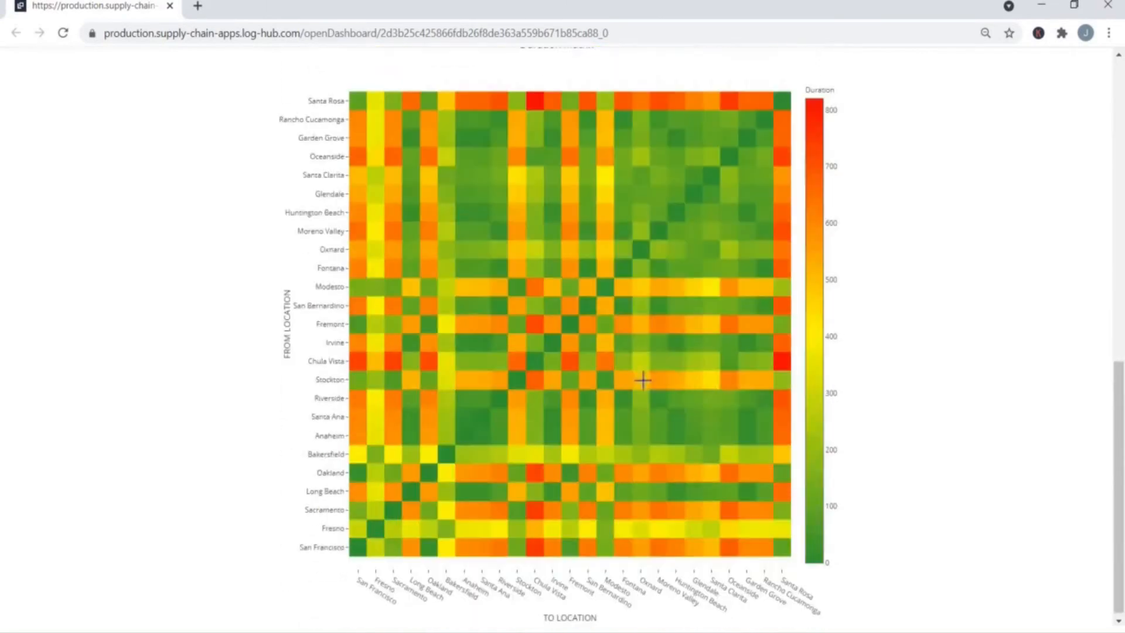
mouse_move(521, 226)
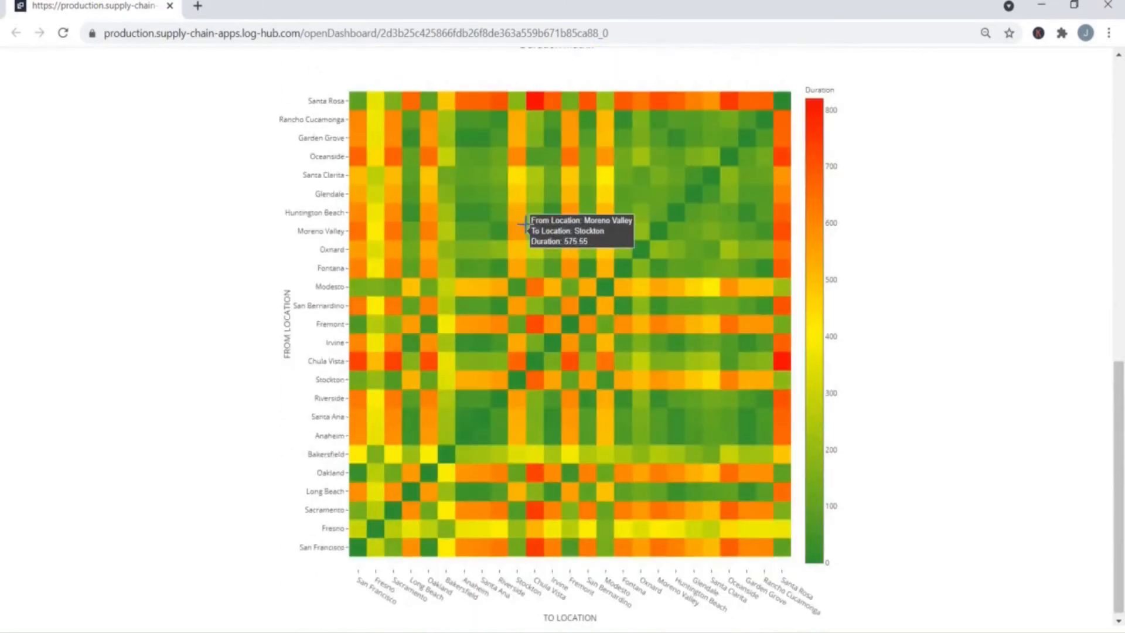
scroll(down, 3)
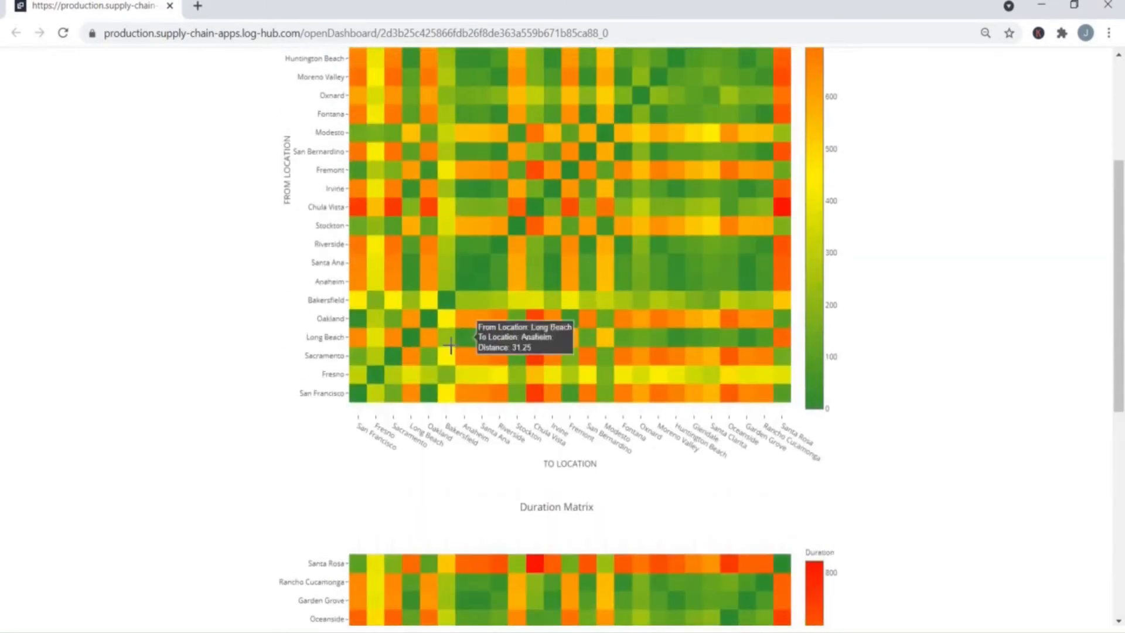
mouse_move(360, 392)
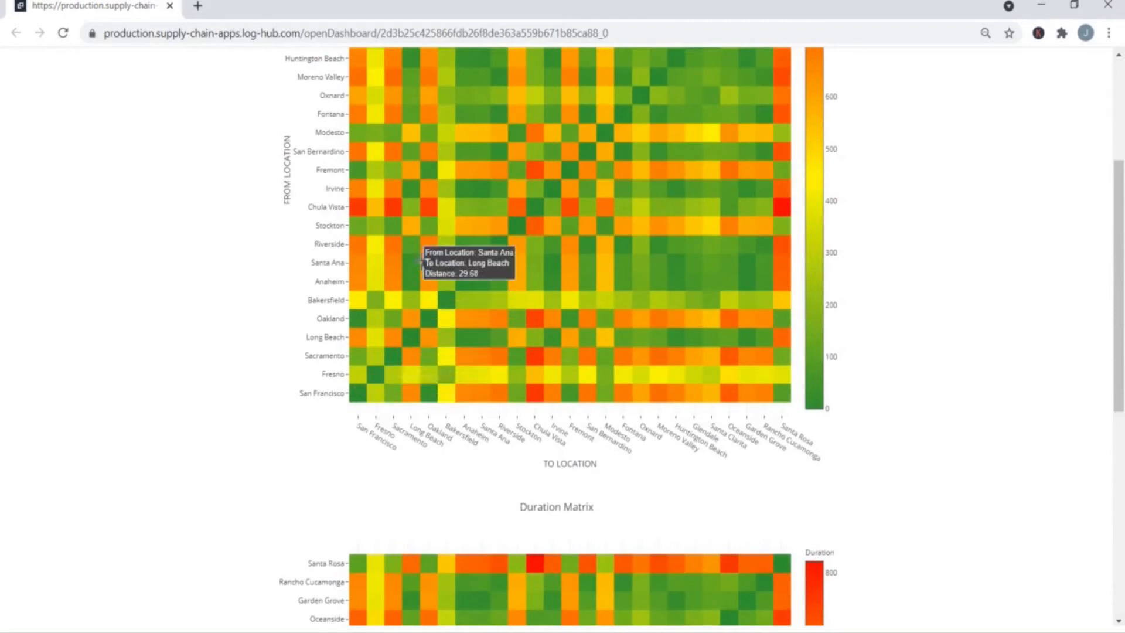
mouse_move(394, 207)
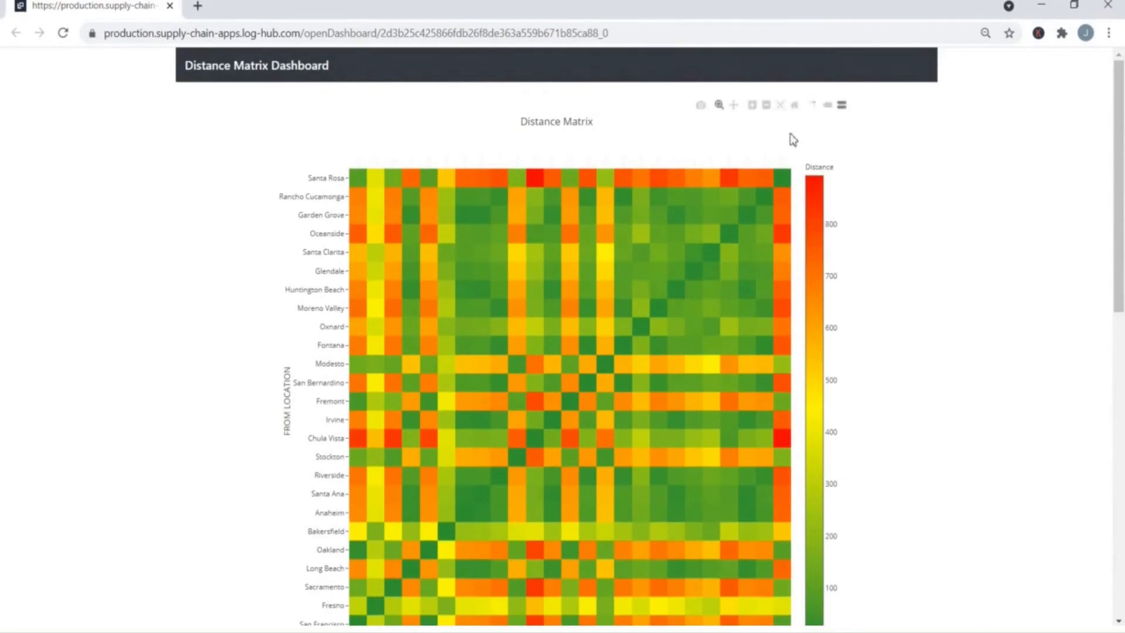
mouse_move(700, 105)
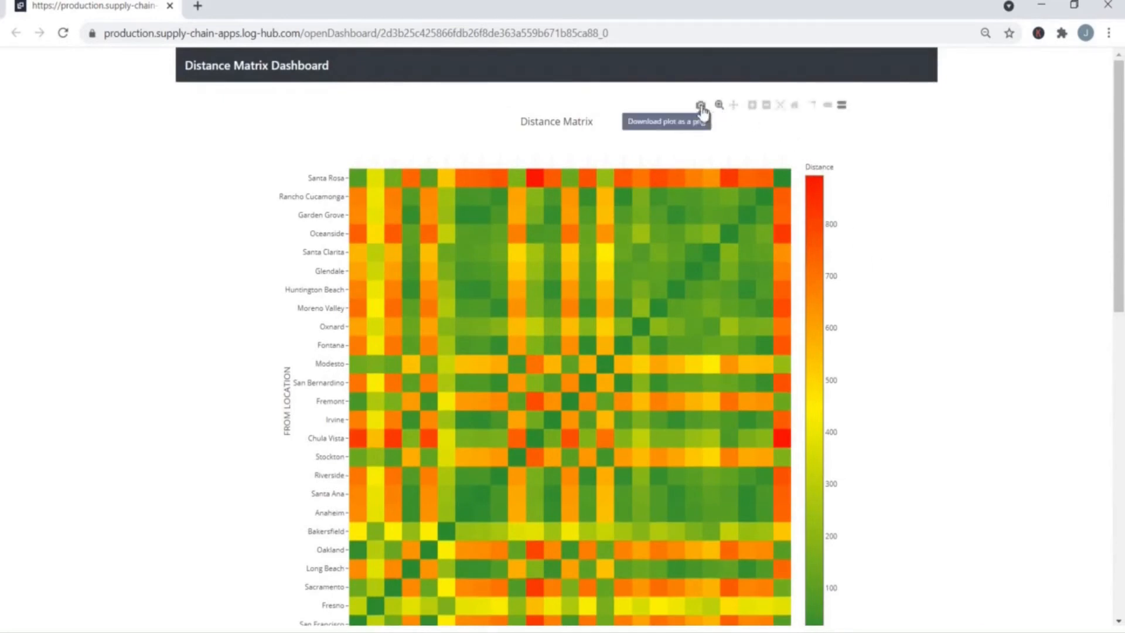
click(699, 104)
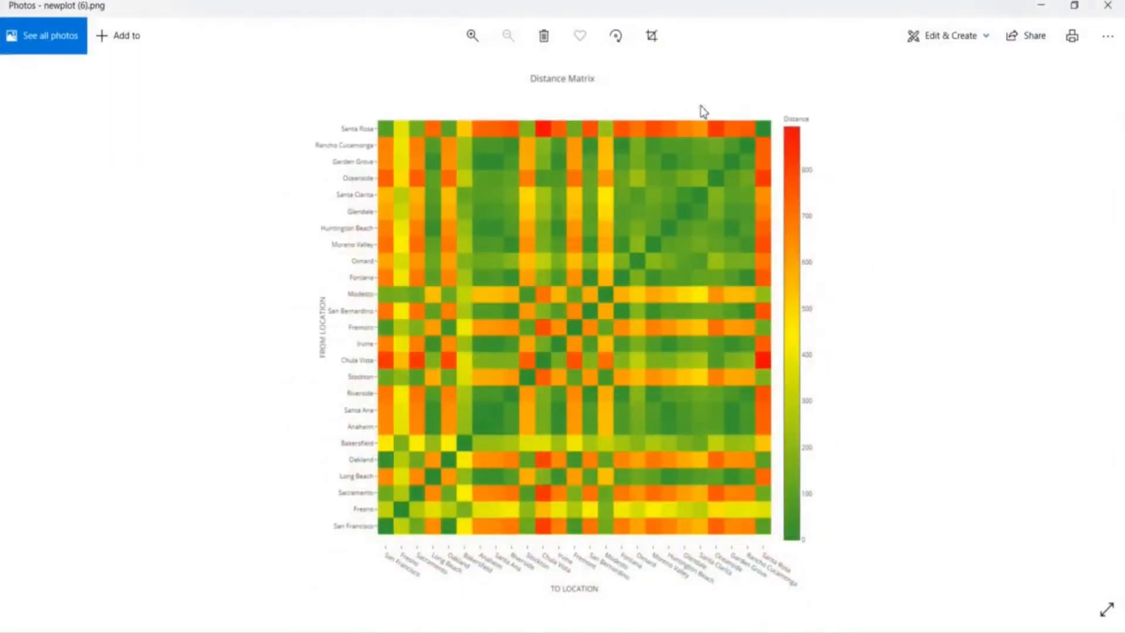